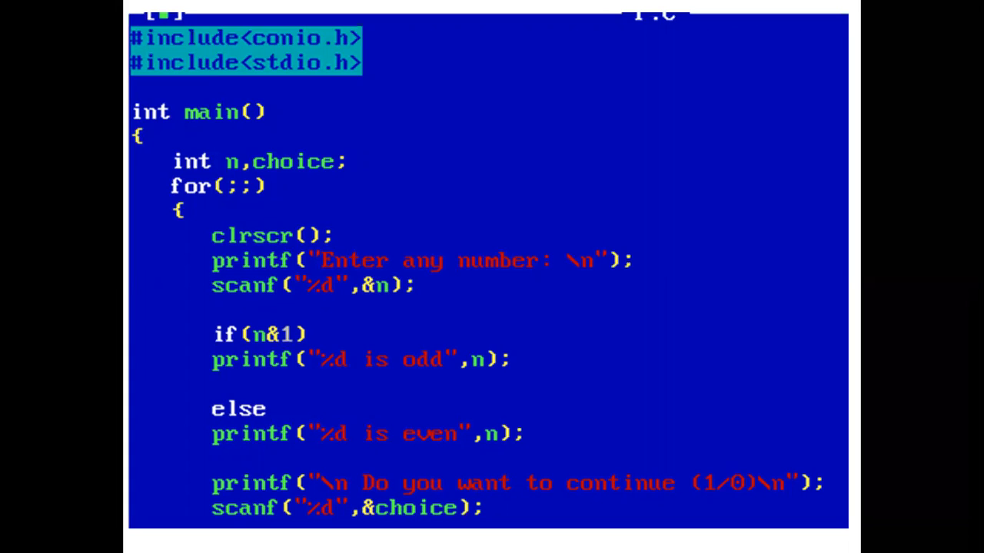
scroll("down", 3)
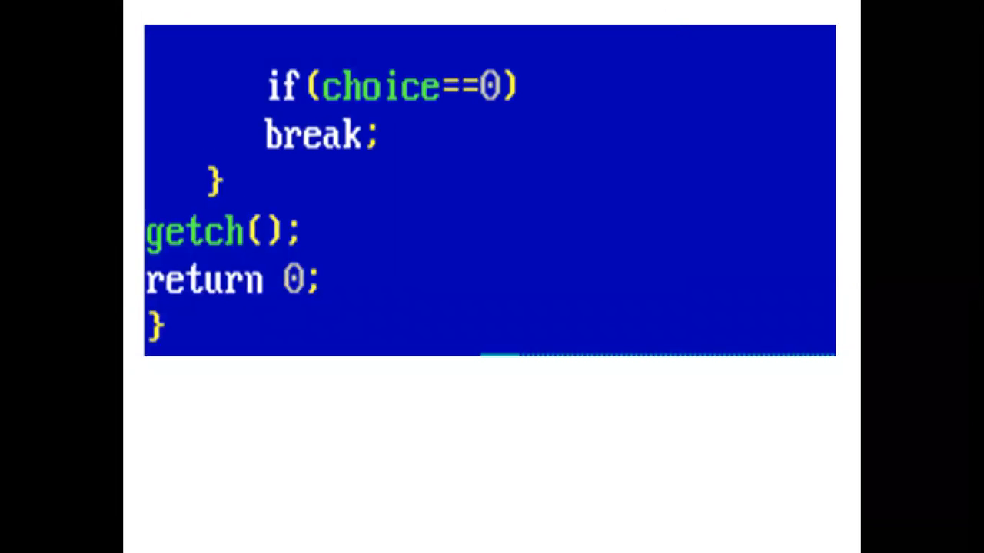